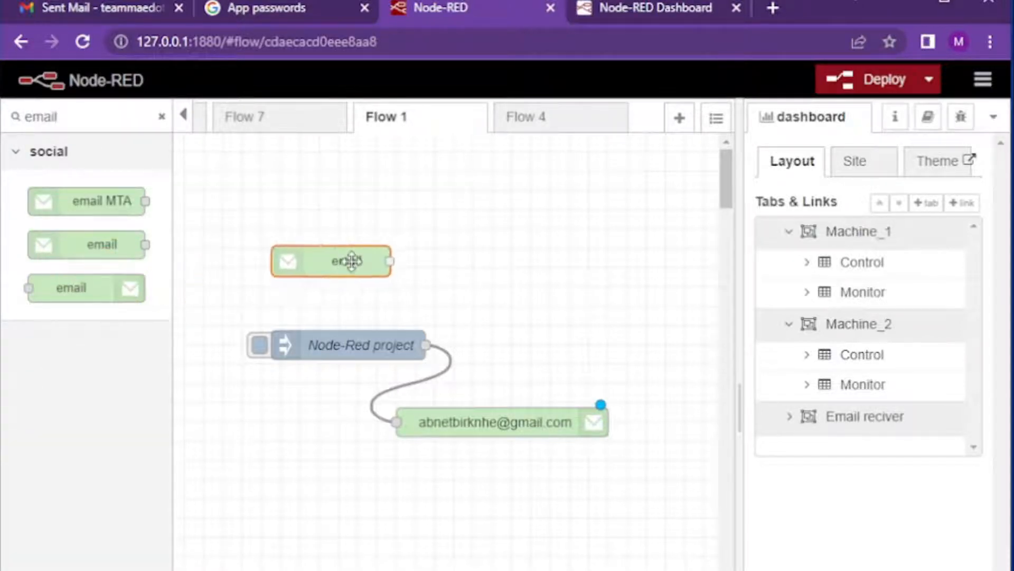
pyautogui.doubleClick(331, 262)
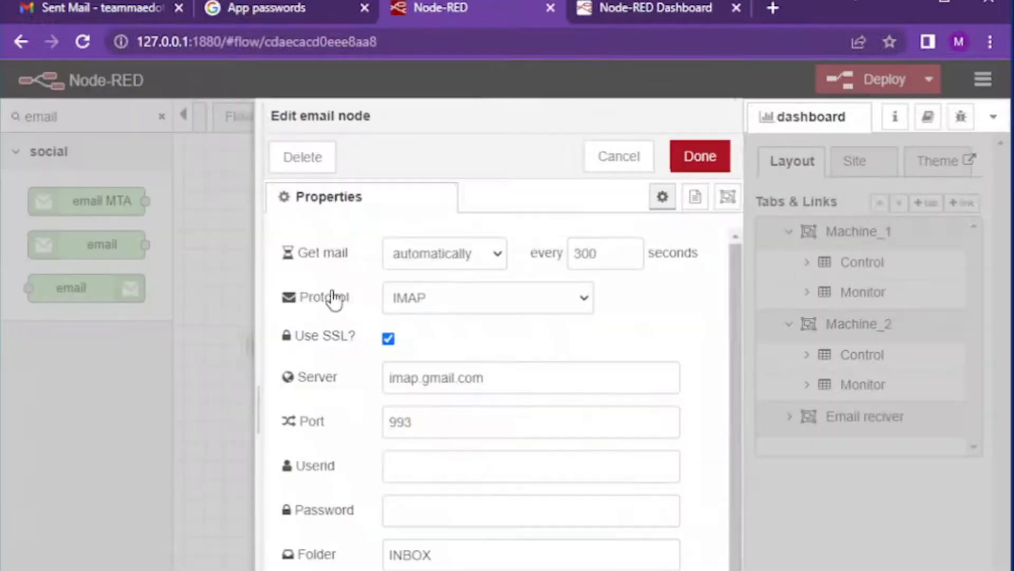
pyautogui.click(521, 465)
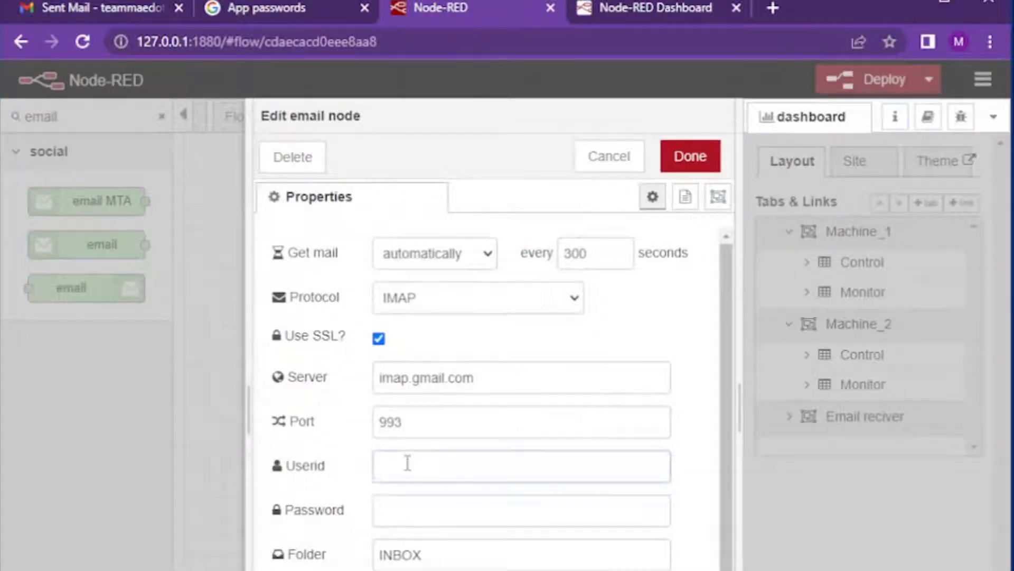
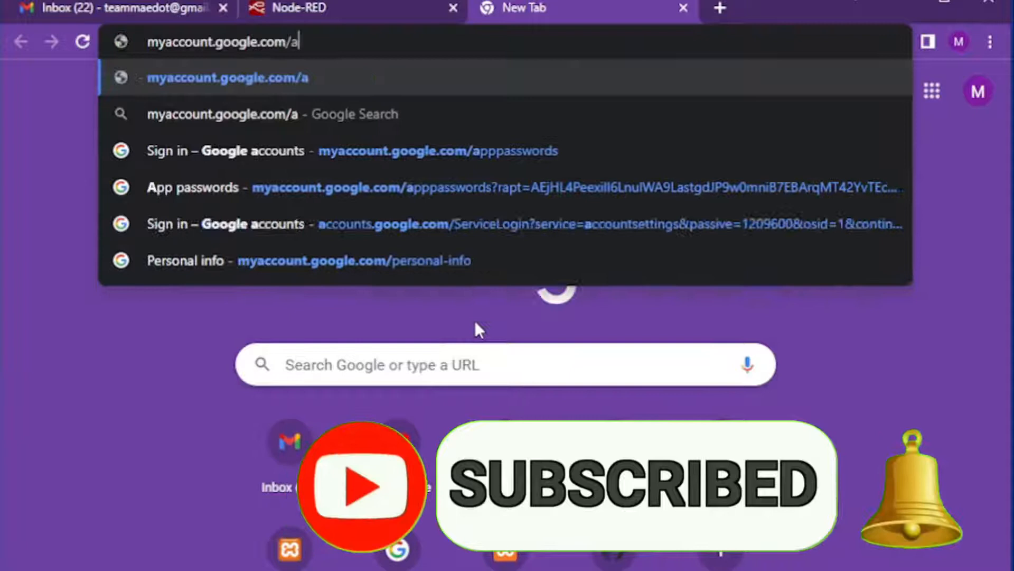
# Generate a Google app password for a custom app named 'nodered'.
pyautogui.write('pppasswor...')
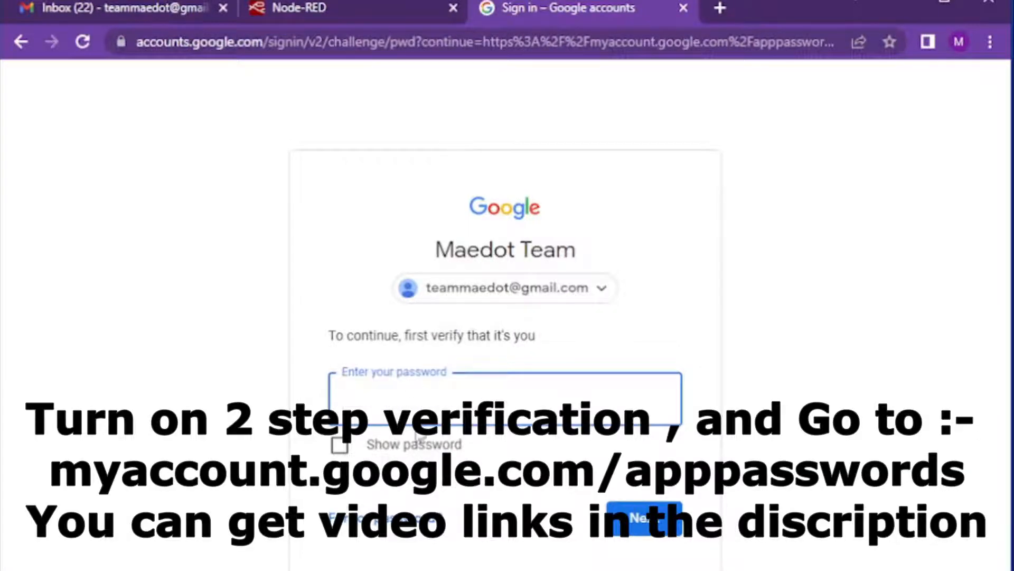
pyautogui.write('password')
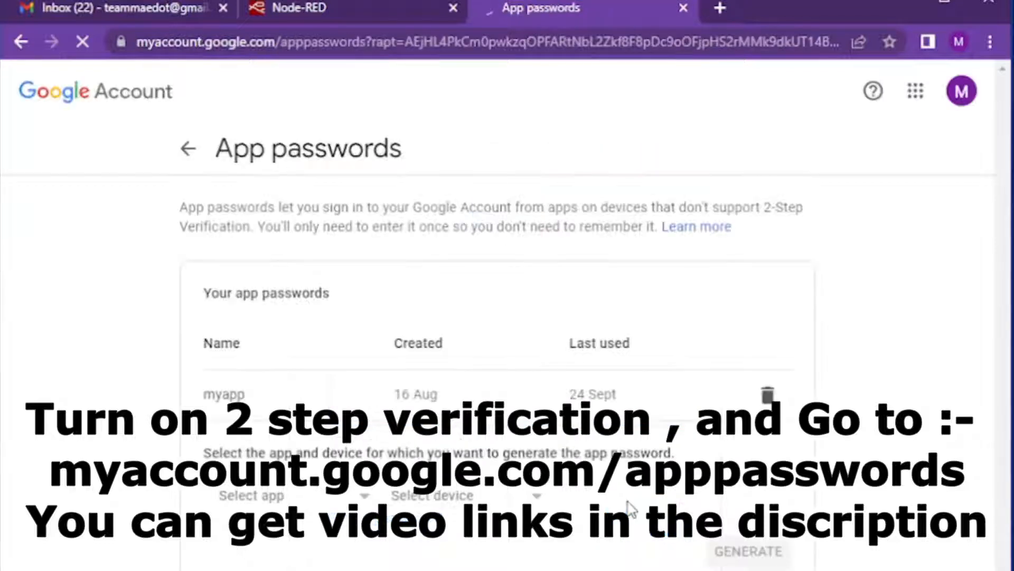
pyautogui.click(251, 495)
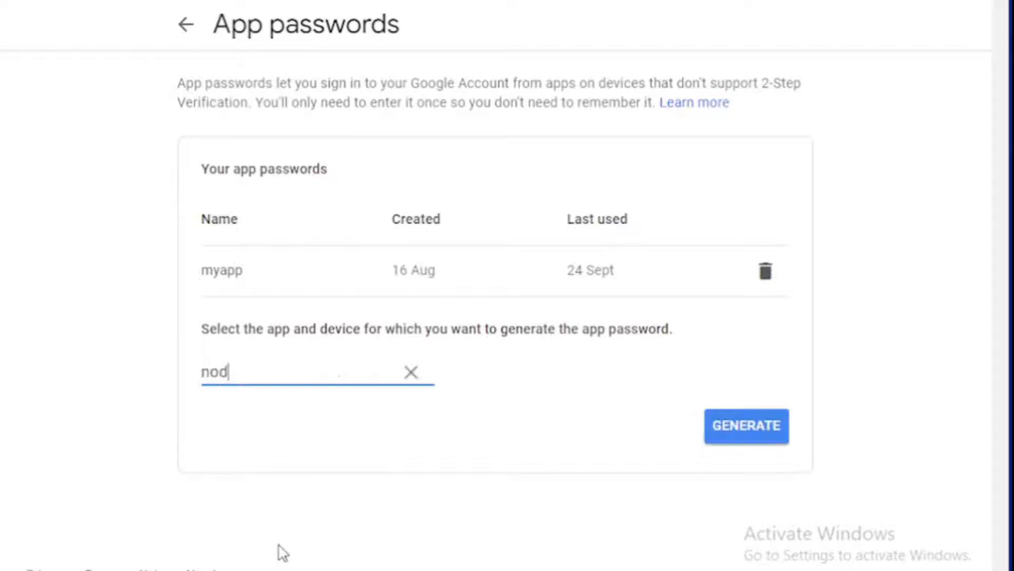
pyautogui.write('ered')
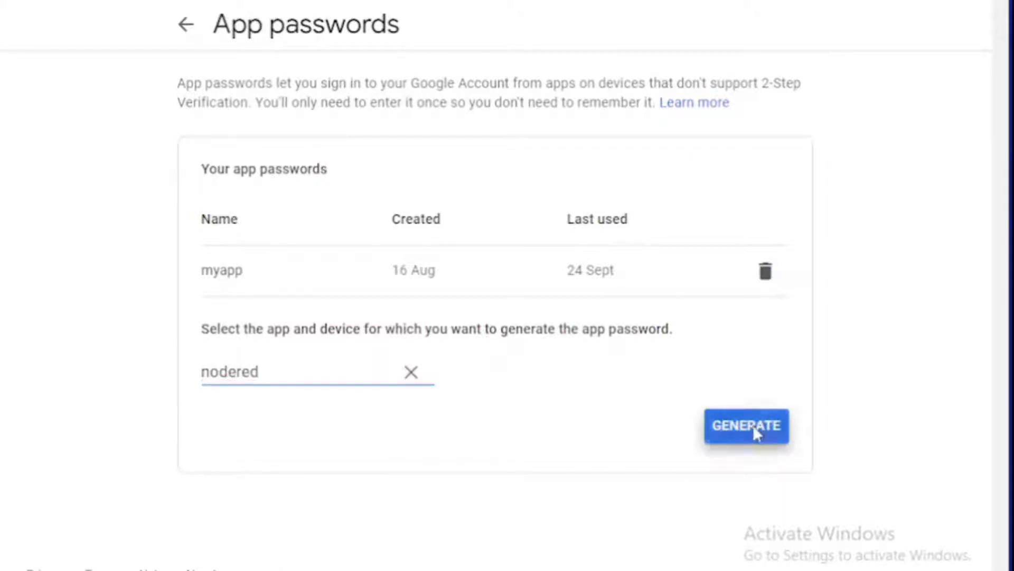
pyautogui.click(746, 426)
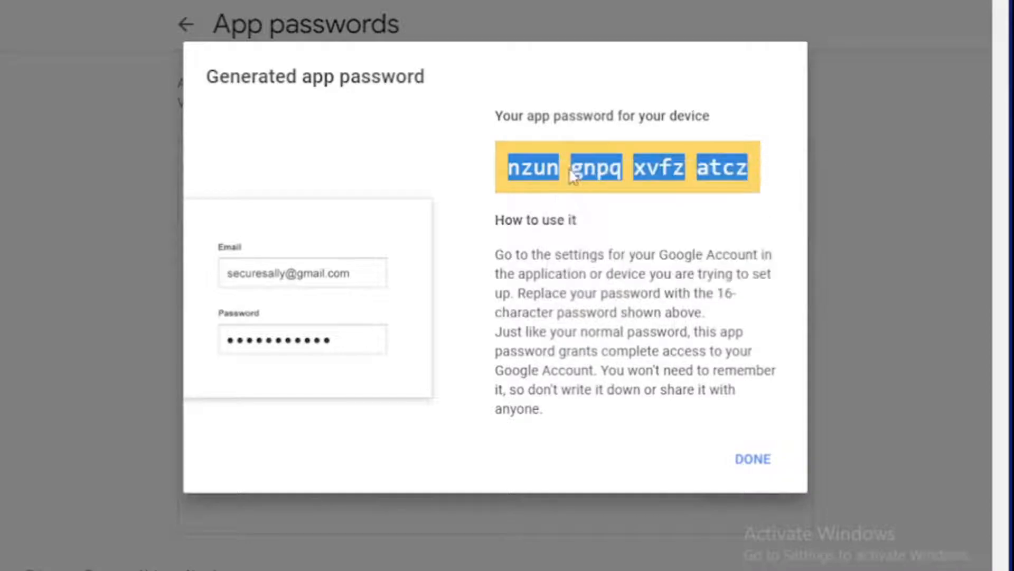
# Deploy the email flow, then reopen the node and choose which emails it fetches.
pyautogui.click(429, 9)
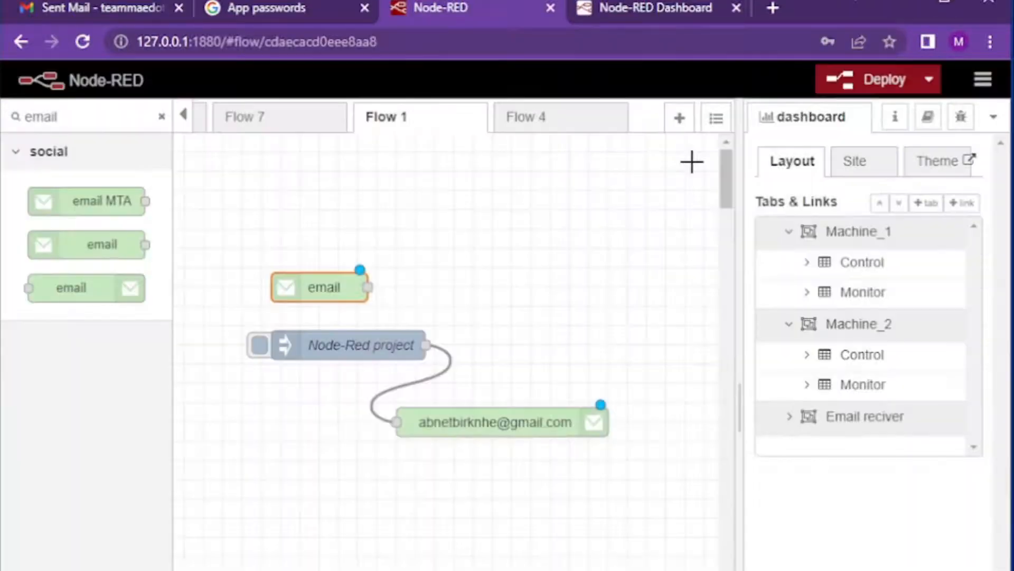
pyautogui.click(877, 79)
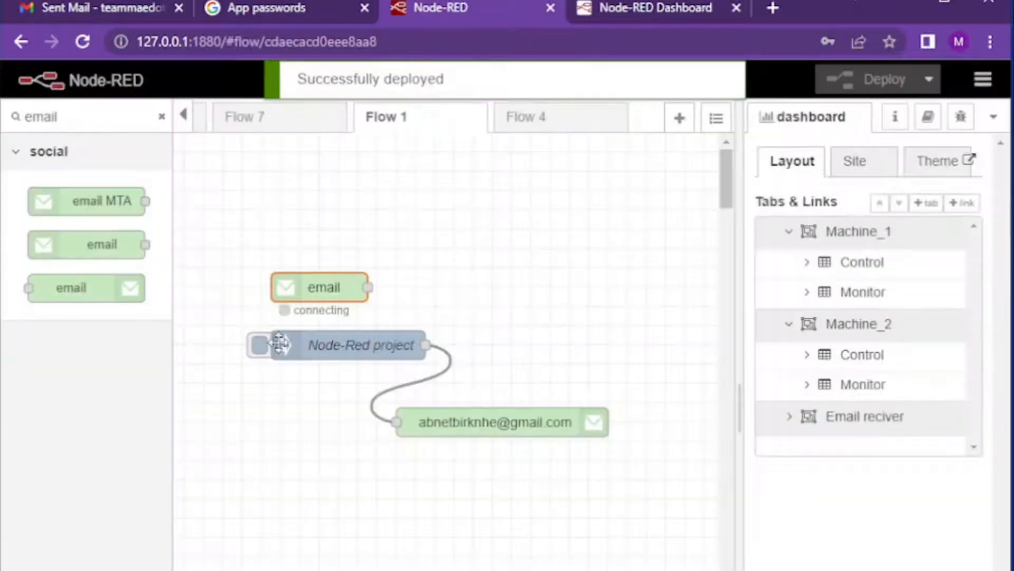
pyautogui.doubleClick(319, 286)
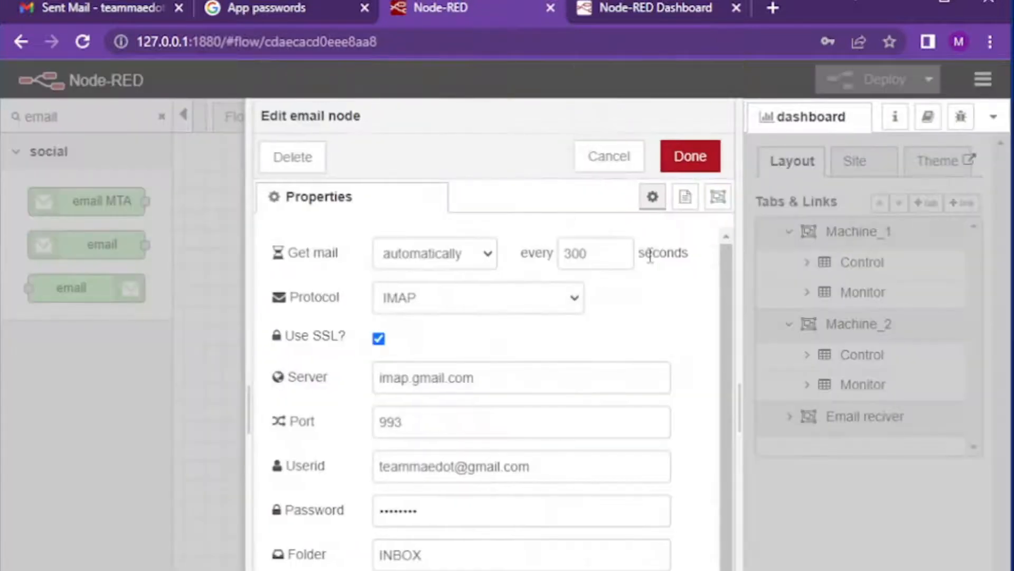
pyautogui.moveTo(668, 317)
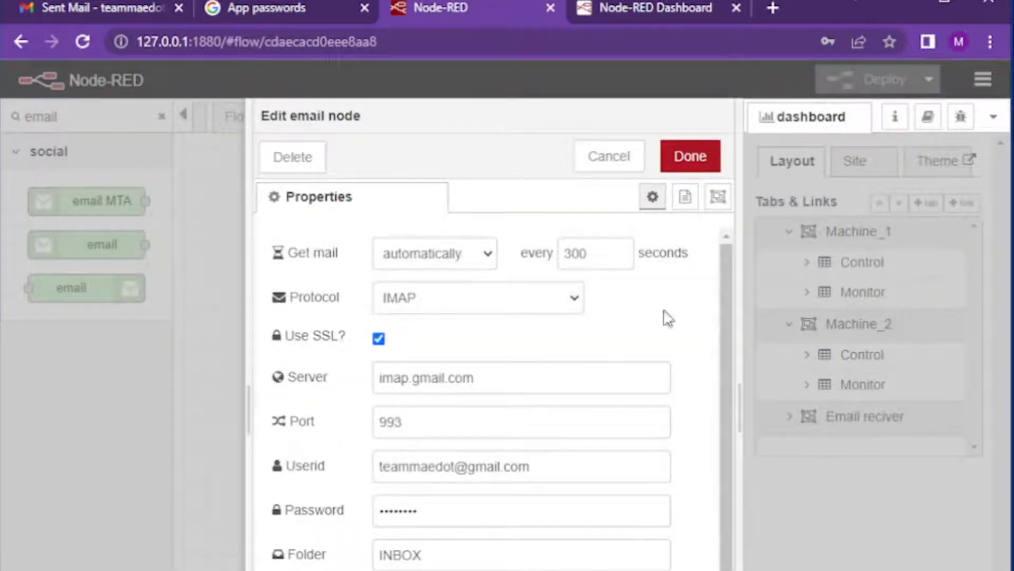
pyautogui.scroll(-3)
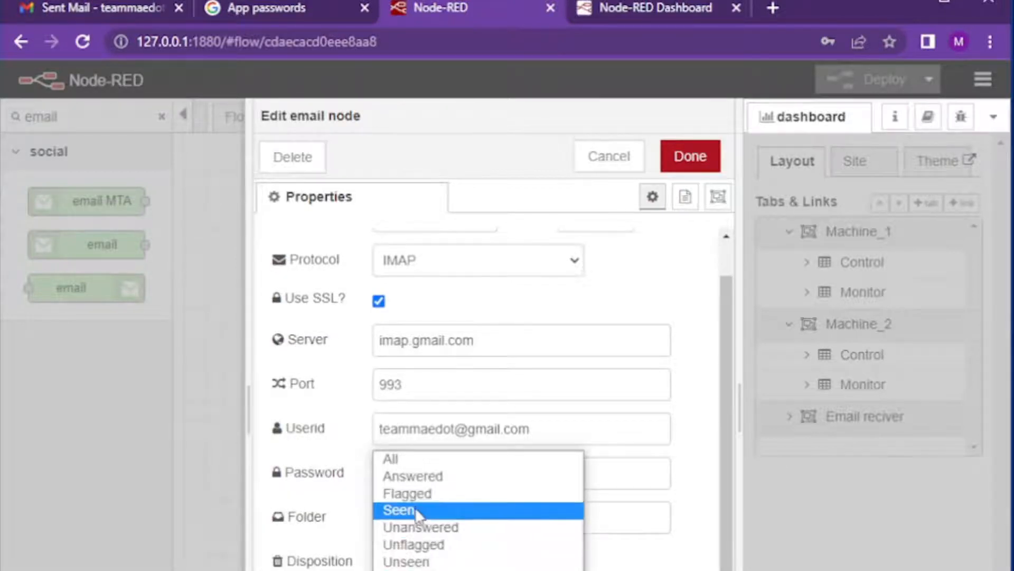
pyautogui.click(689, 156)
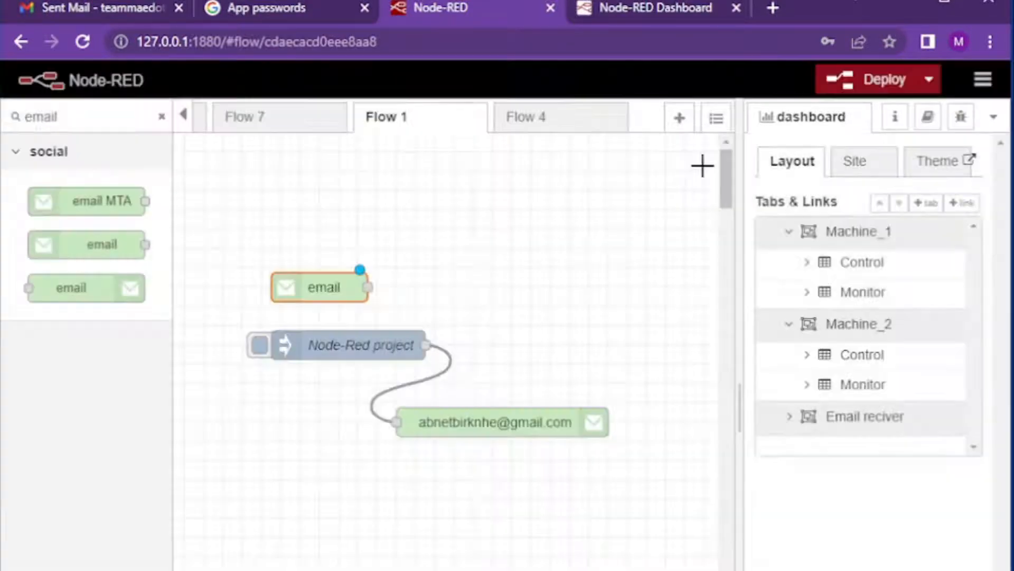
# Wire the email node to a 5-second delay and a msg.payload debug node and deploy.
pyautogui.click(878, 79)
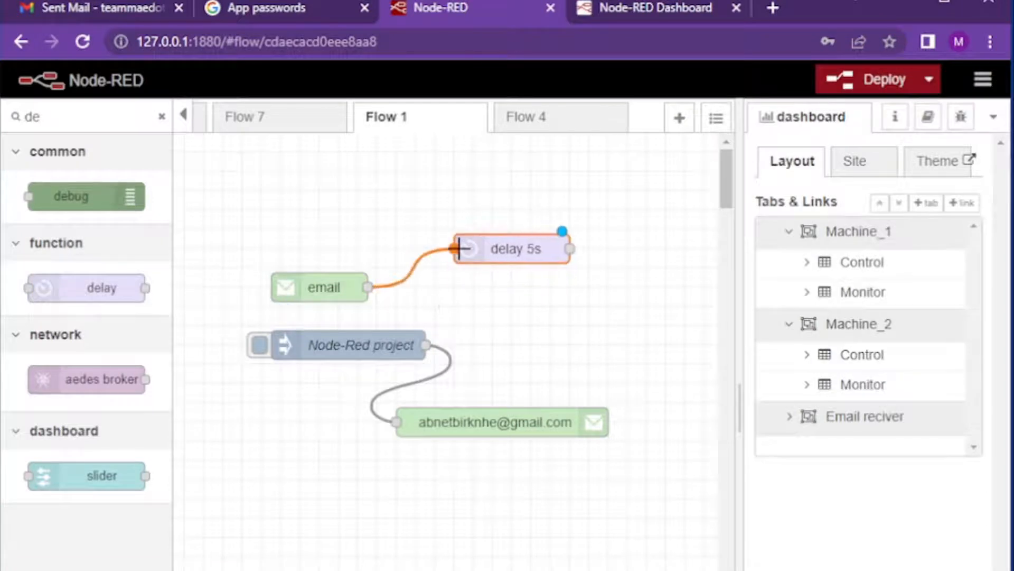
pyautogui.click(162, 116)
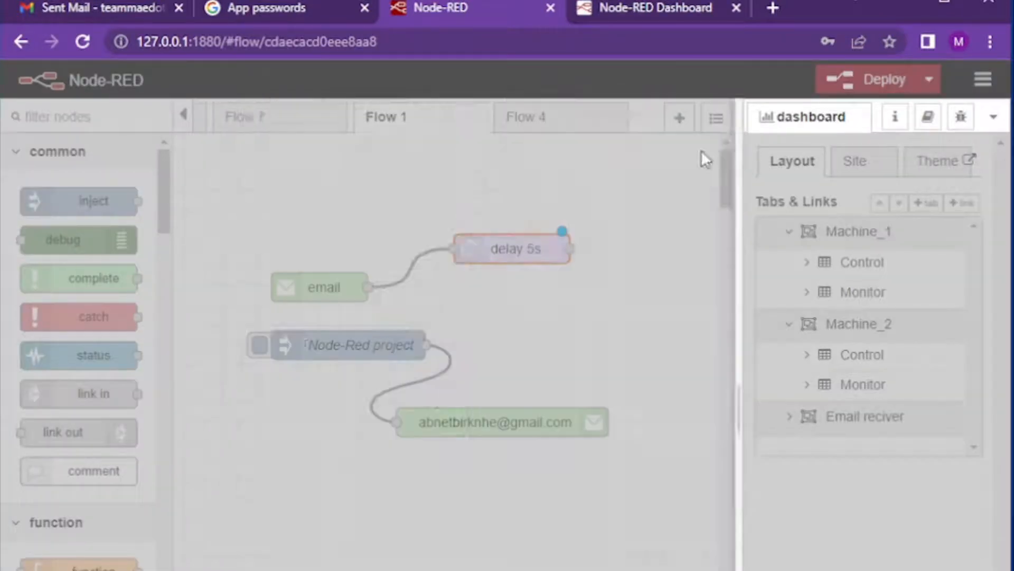
pyautogui.click(877, 79)
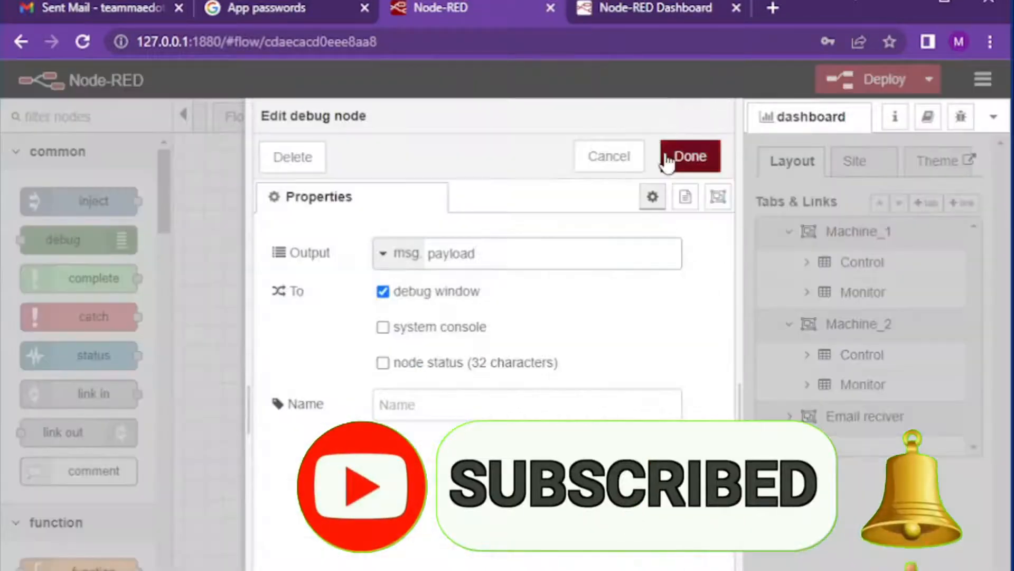
pyautogui.click(690, 156)
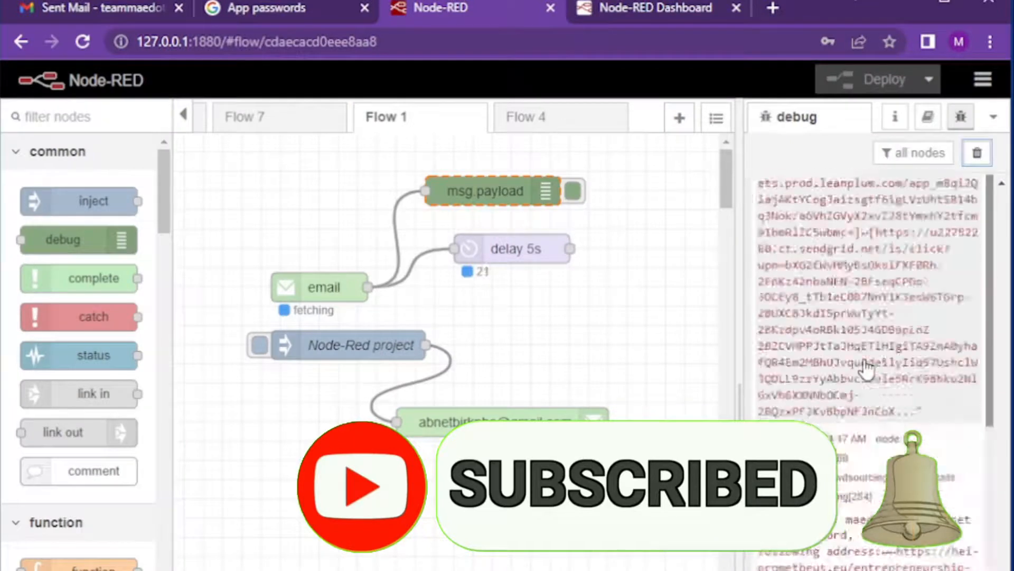
# Close the email node settings and find a new delay node in the palette.
pyautogui.doubleClick(316, 287)
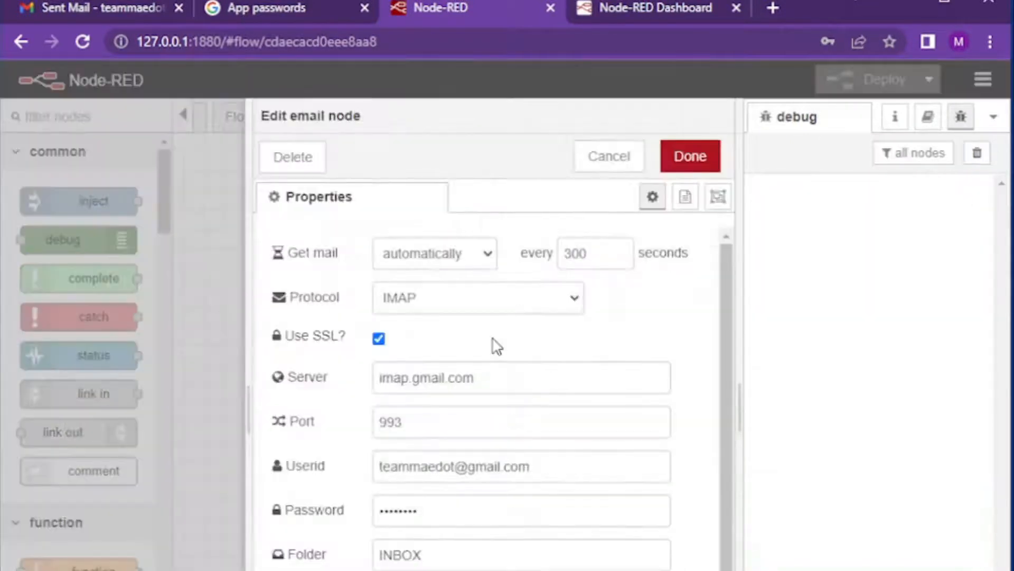
pyautogui.click(689, 156)
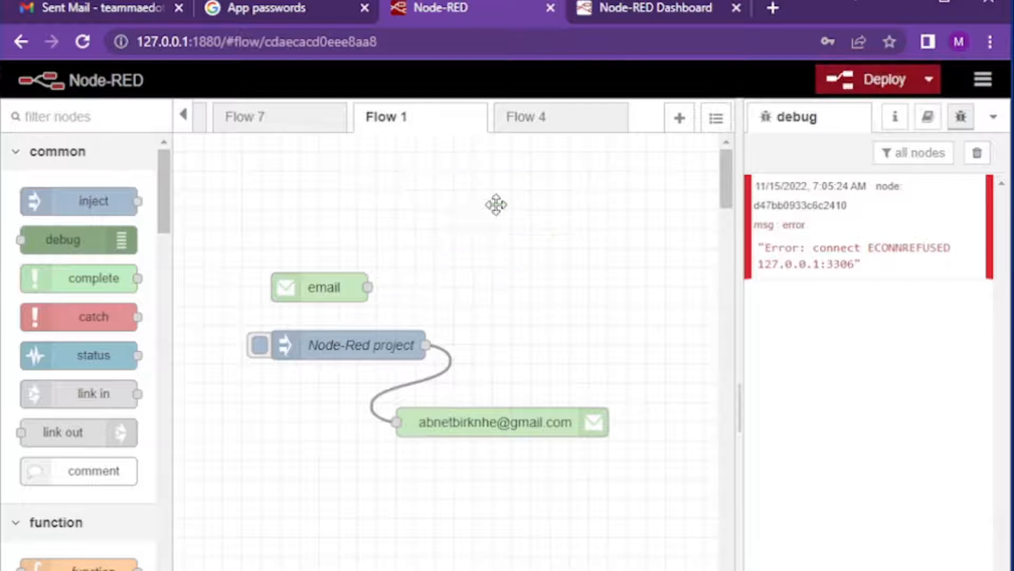
pyautogui.write('delay')
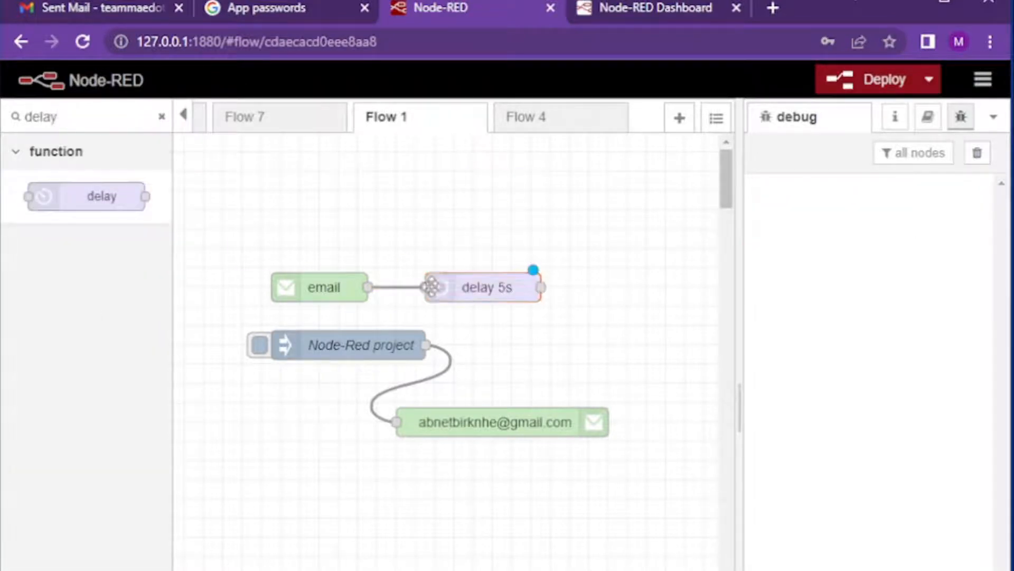
# Make the delay a per-msg.topic rate limit of 1 message per 20 seconds feeding a text widget.
pyautogui.doubleClick(485, 287)
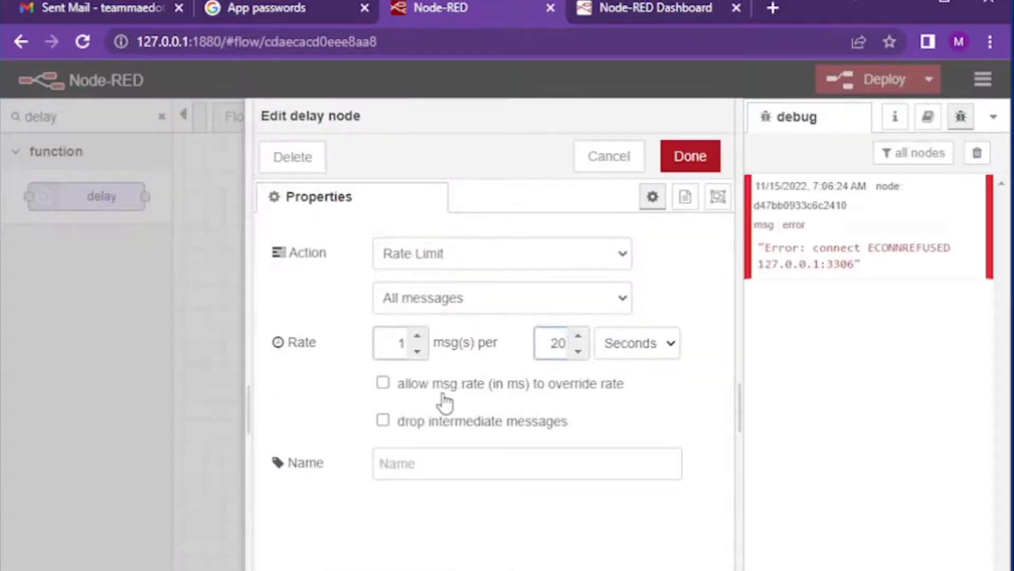
pyautogui.click(502, 298)
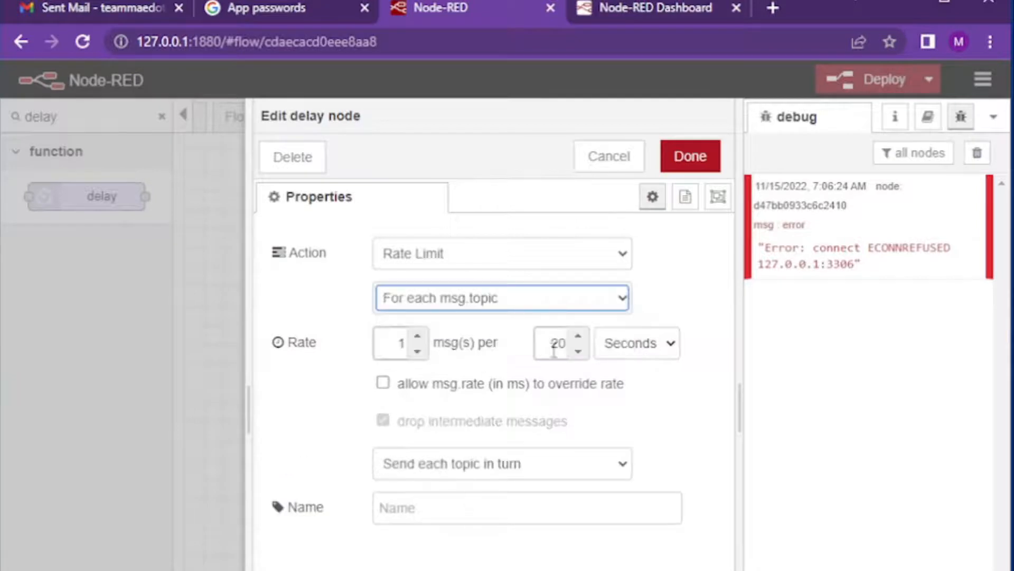
pyautogui.click(689, 155)
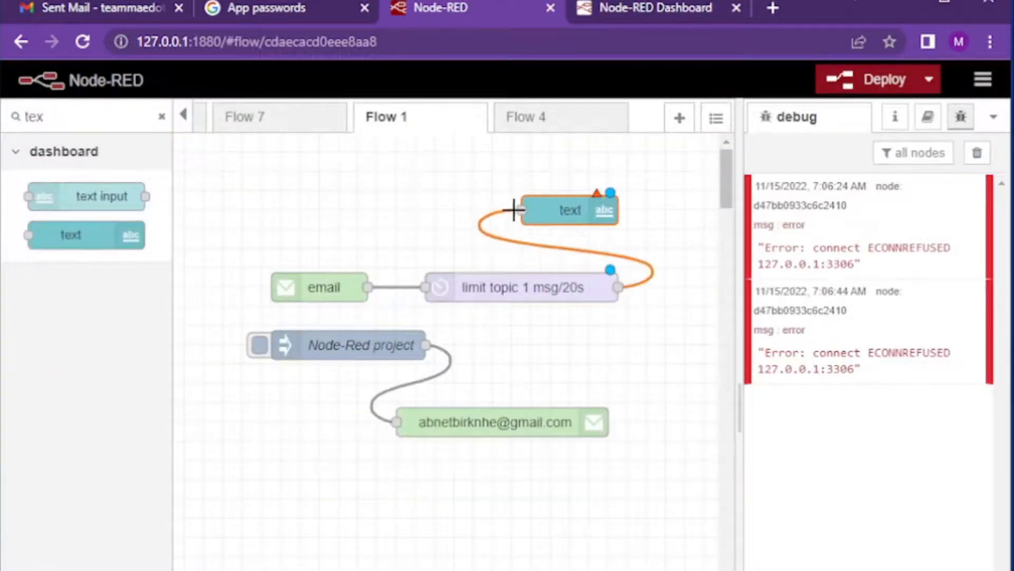
pyautogui.doubleClick(569, 209)
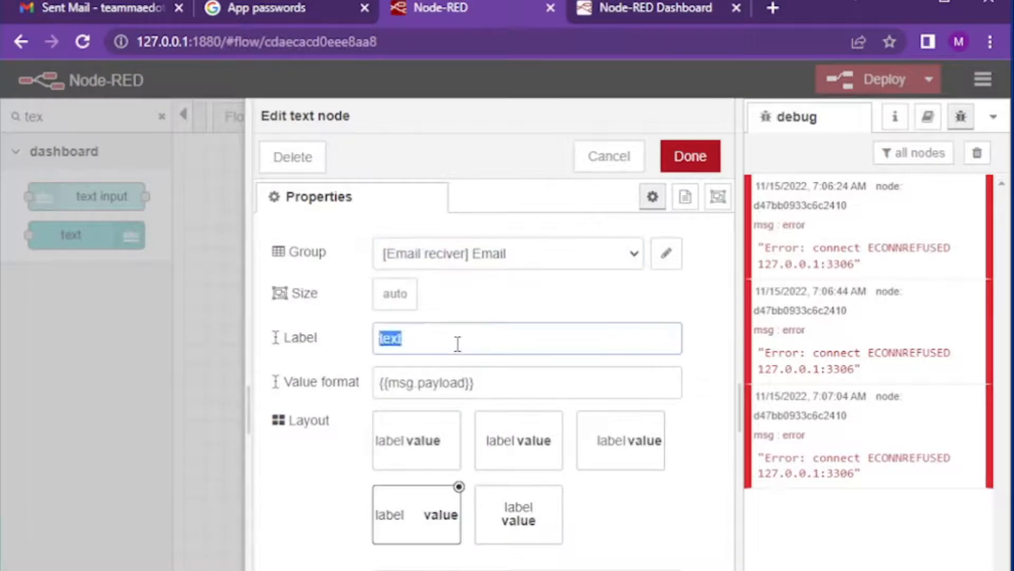